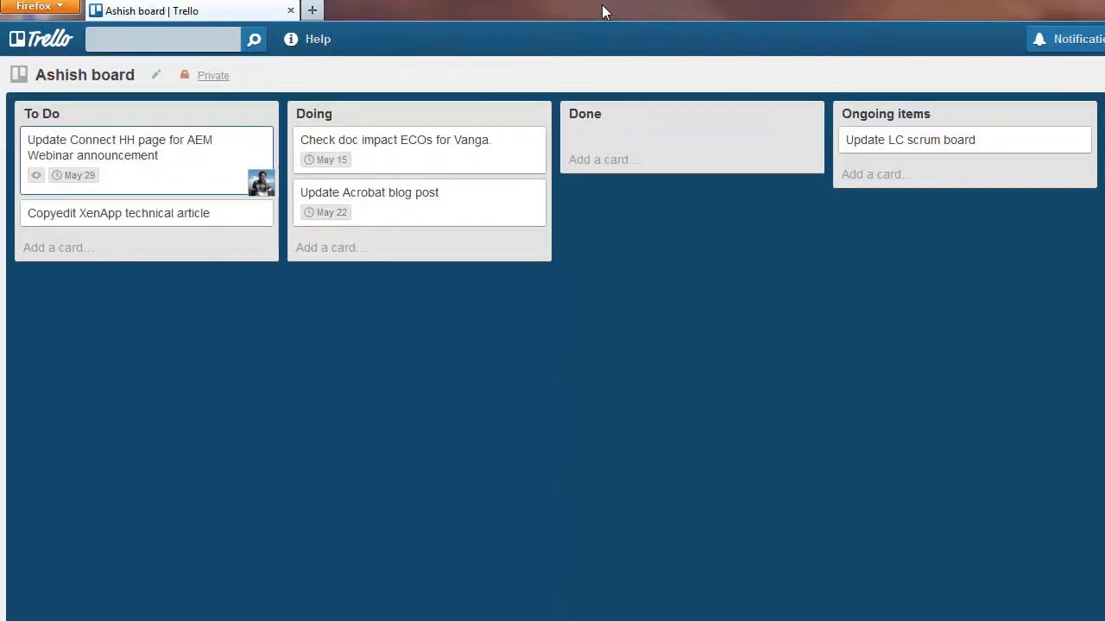
Draft a new card reading "Hit n to create a new card." below the Vanga card
click(331, 247)
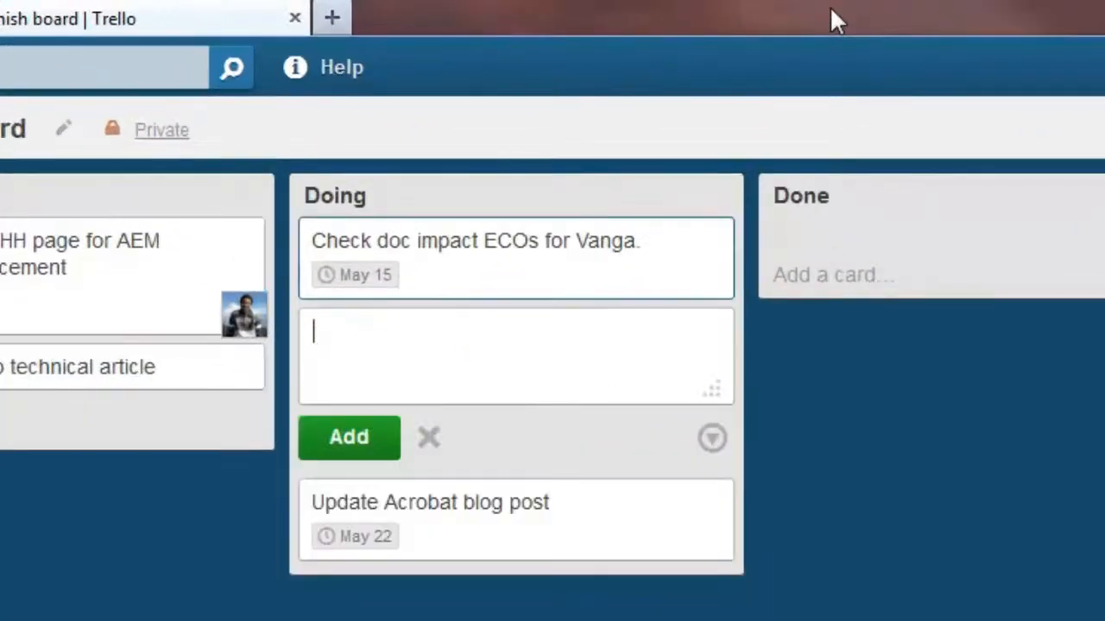
text(Hit n to create)
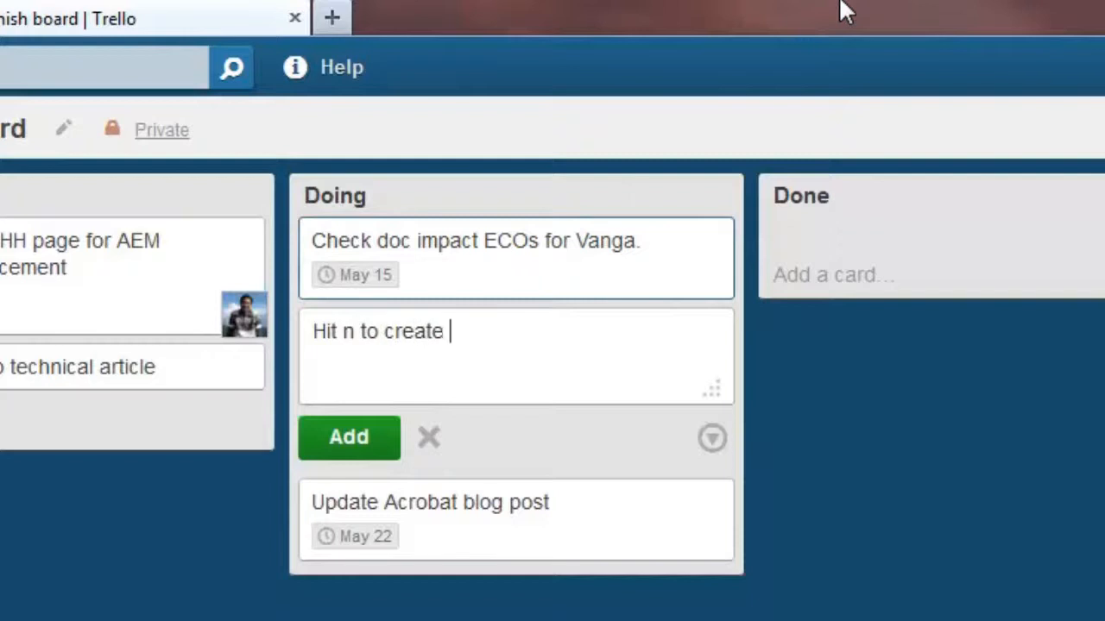
text(a new card.)
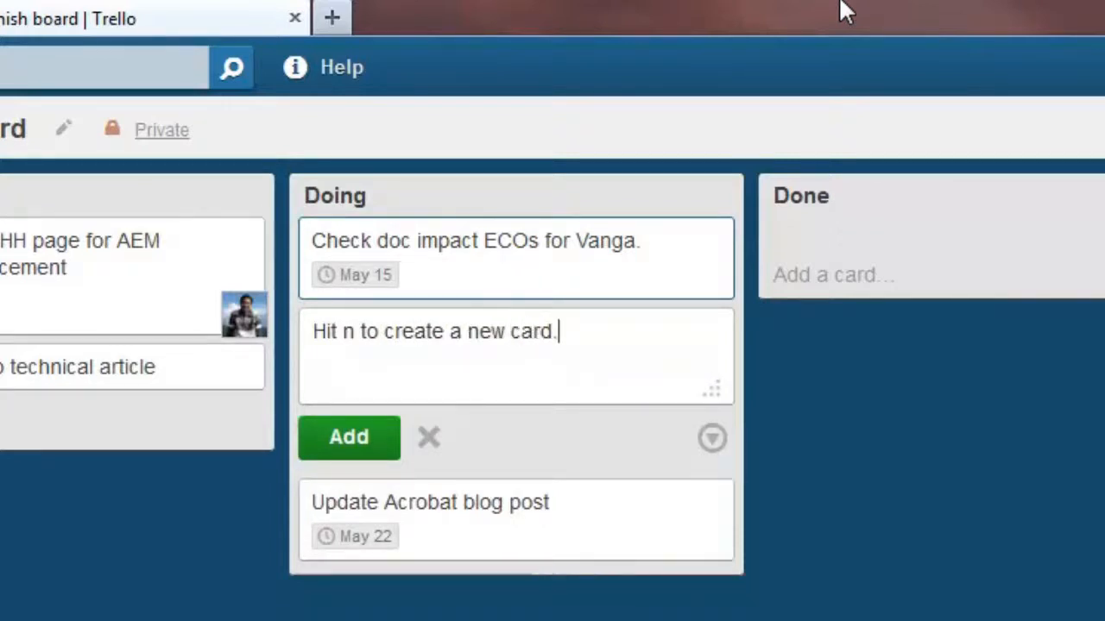
click(428, 437)
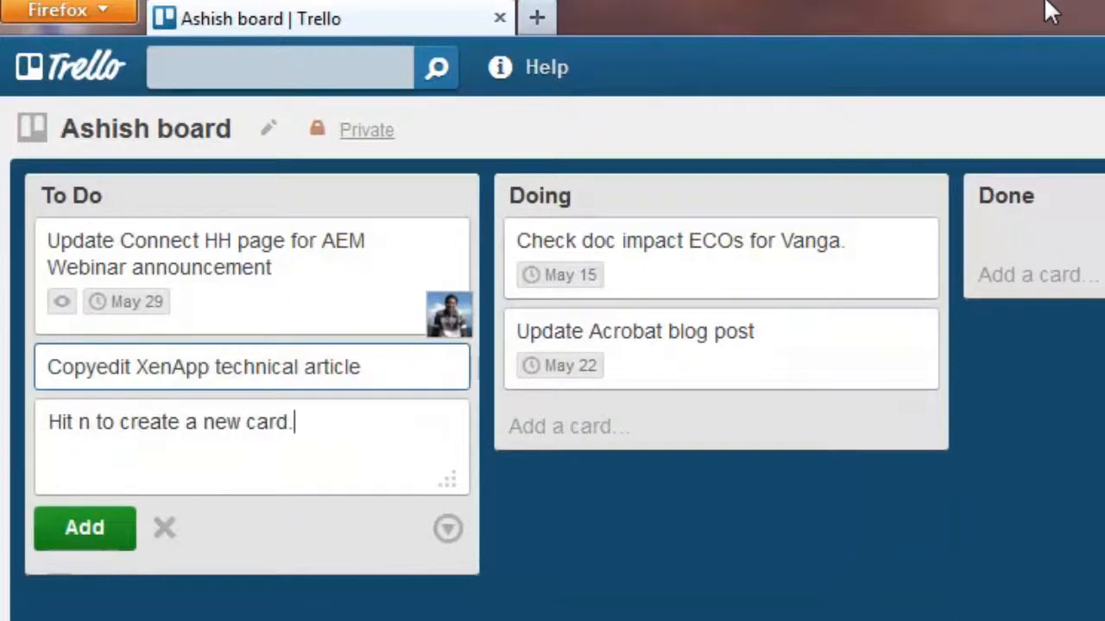
Complete the card text with "Below a selected card!" and close the composer
text(Below a)
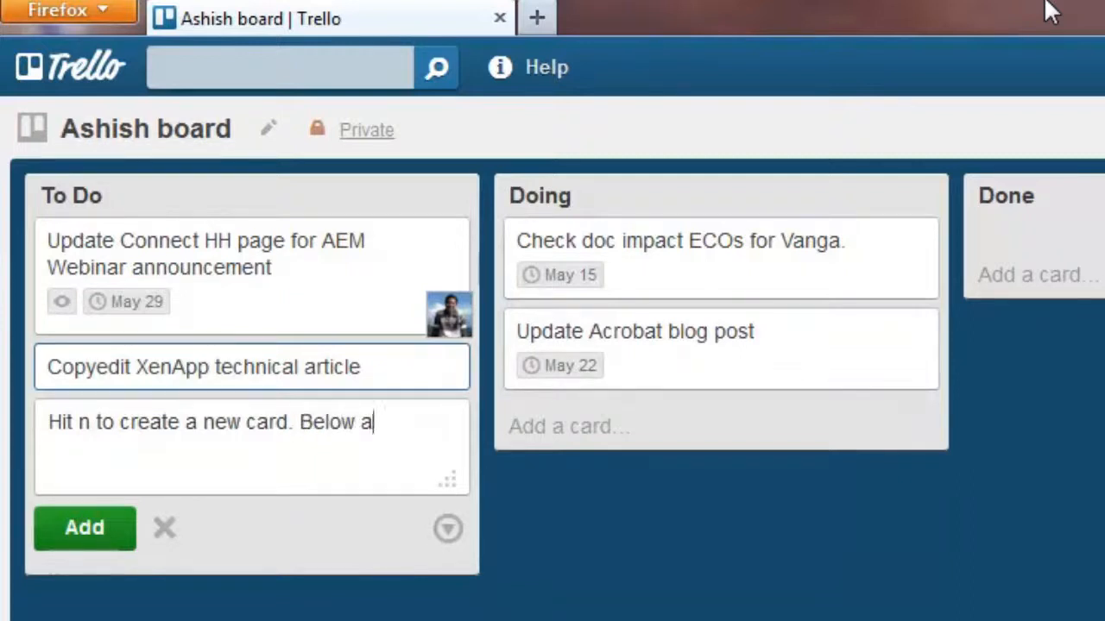
text(selected card)
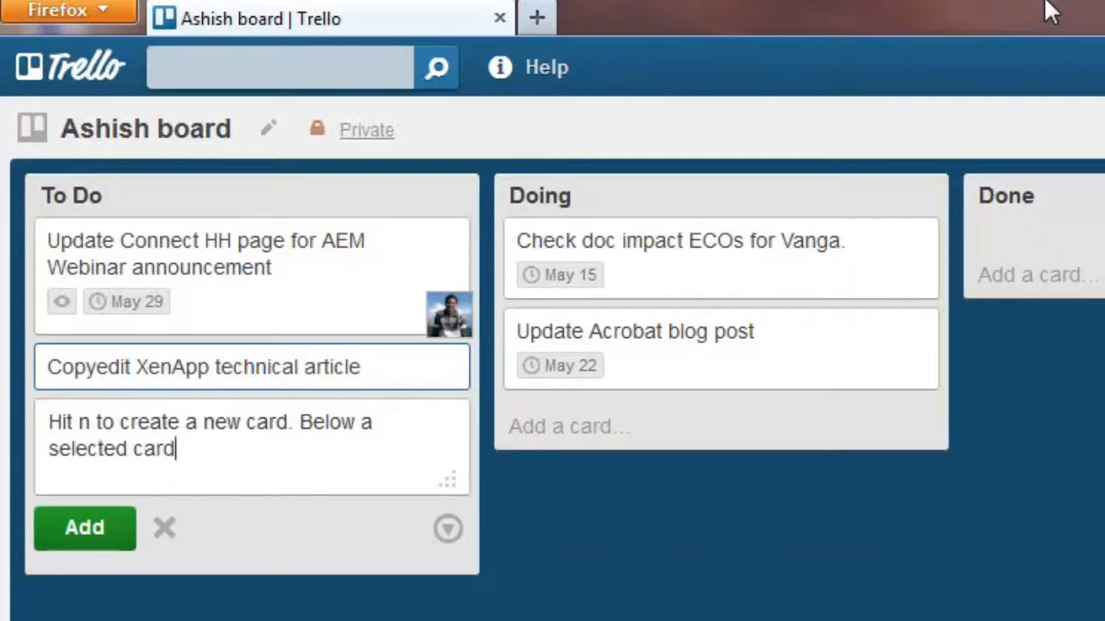
text(!)
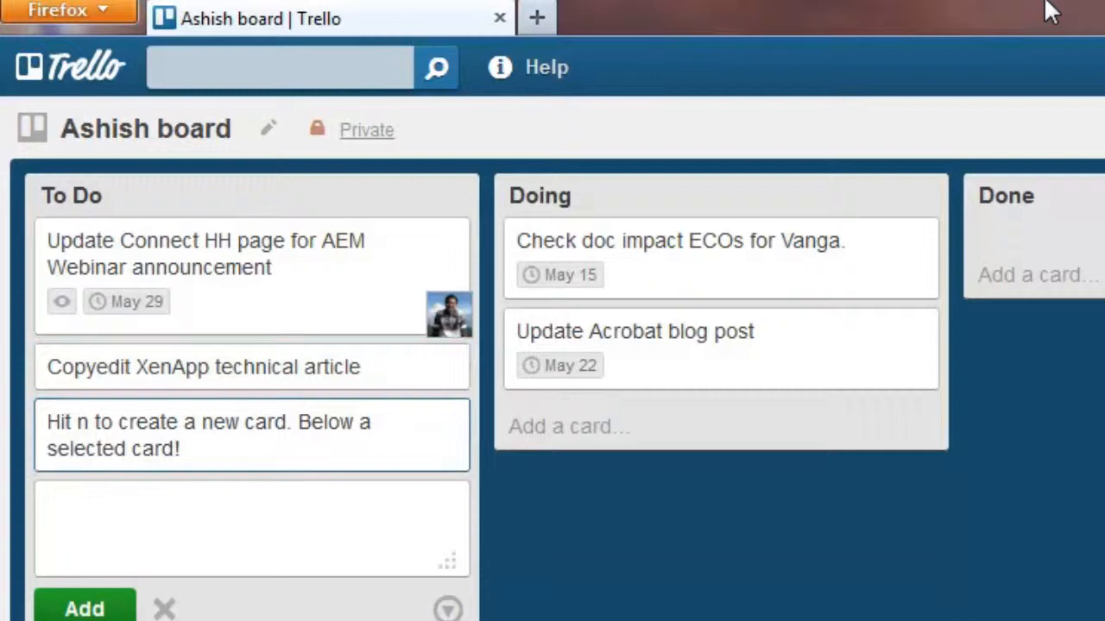
click(163, 609)
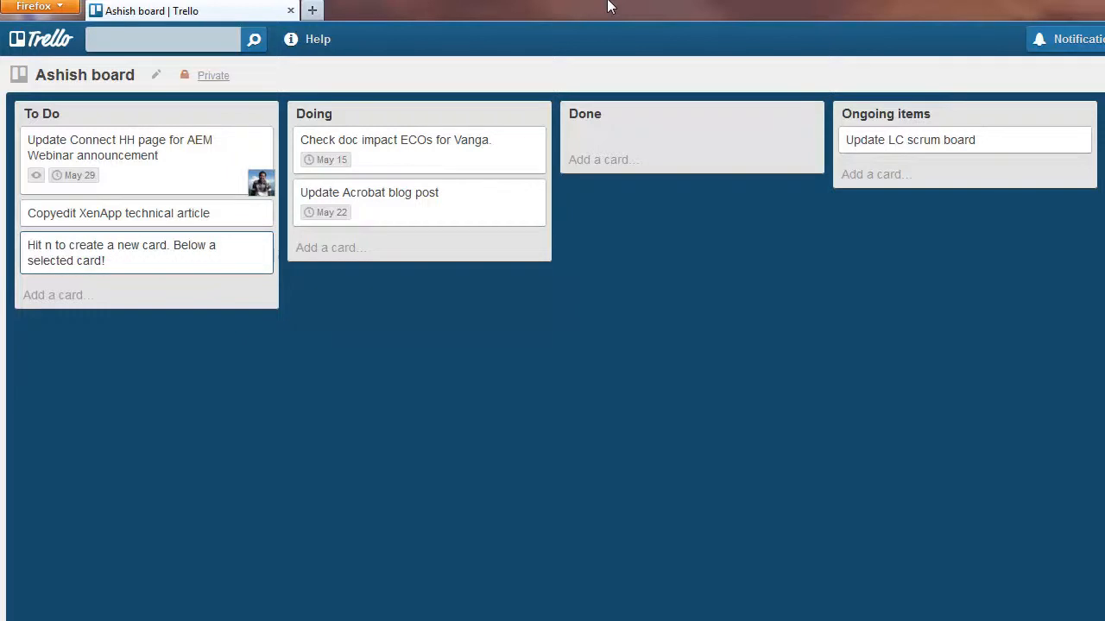
Drag the "Hit n to create a new card" card from To Do through Doing into Done
drag(145, 252, 418, 252)
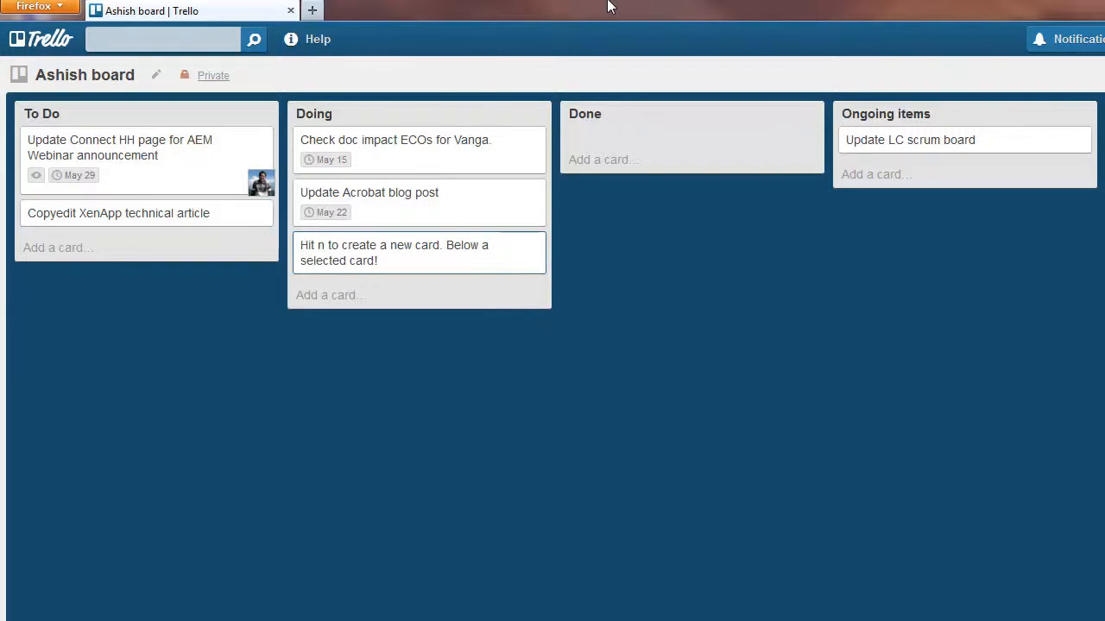
drag(419, 252, 690, 147)
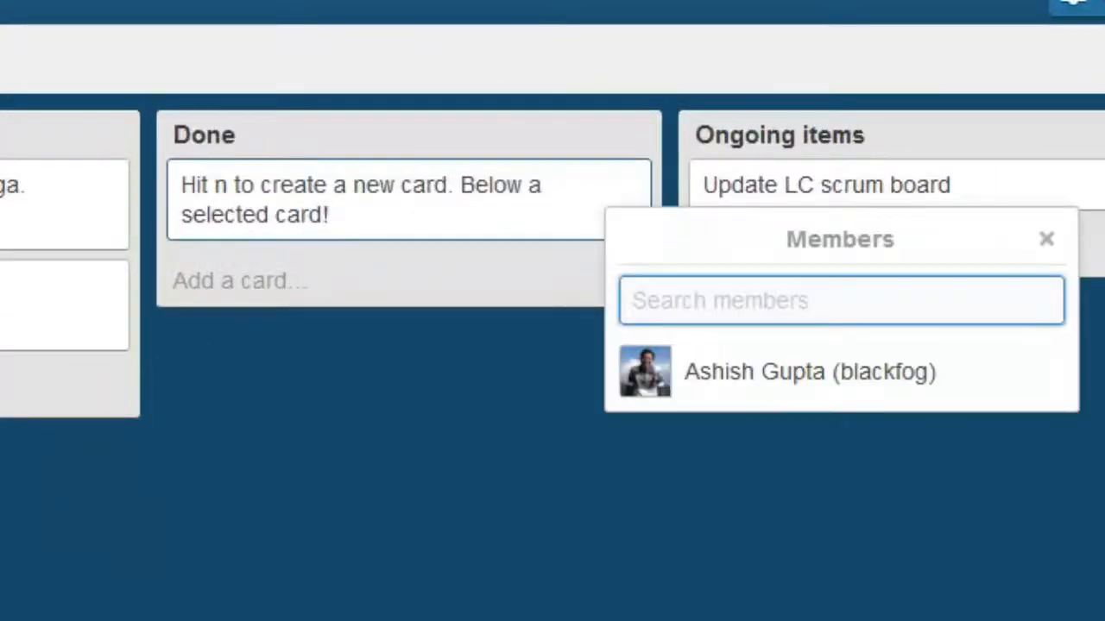
Add the listed board member to the card in Done
click(840, 300)
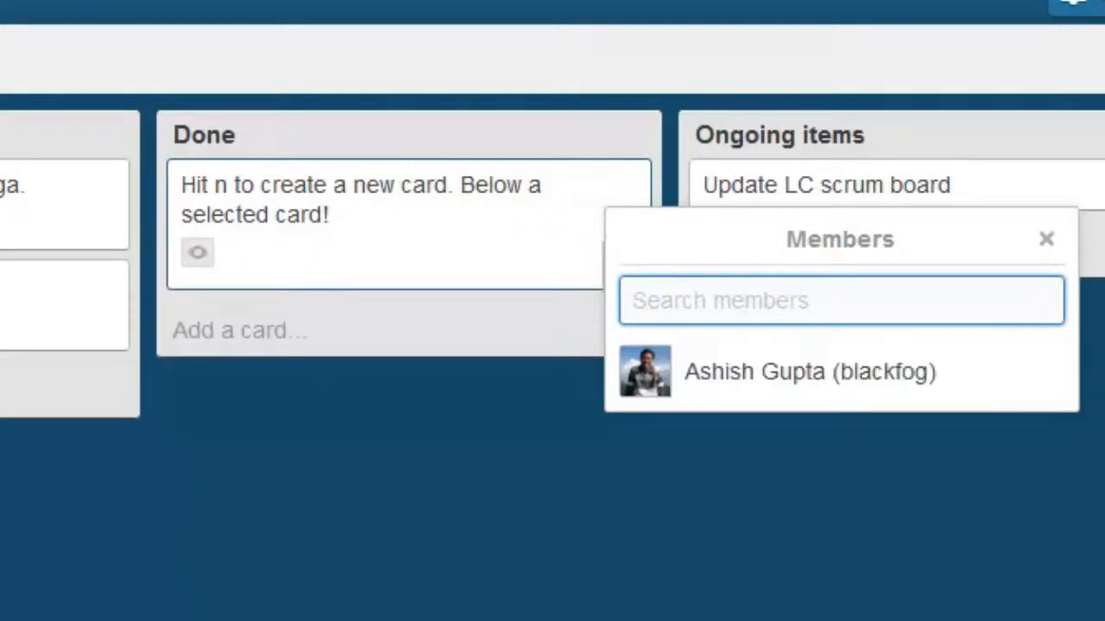
click(808, 371)
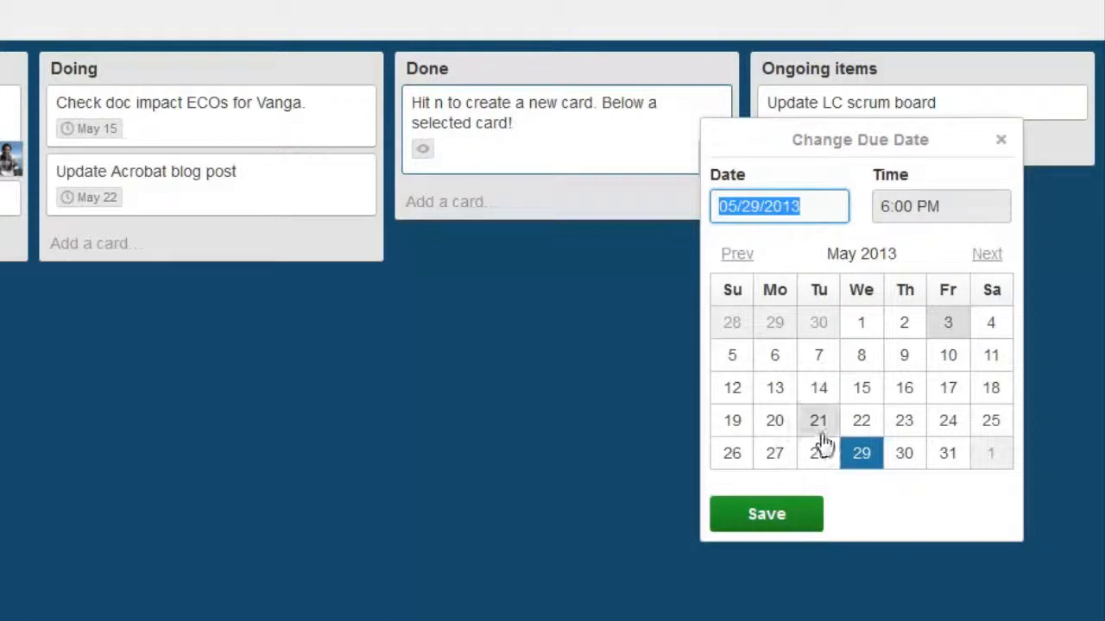
Set and save a May 25 due date on the Done card
click(991, 420)
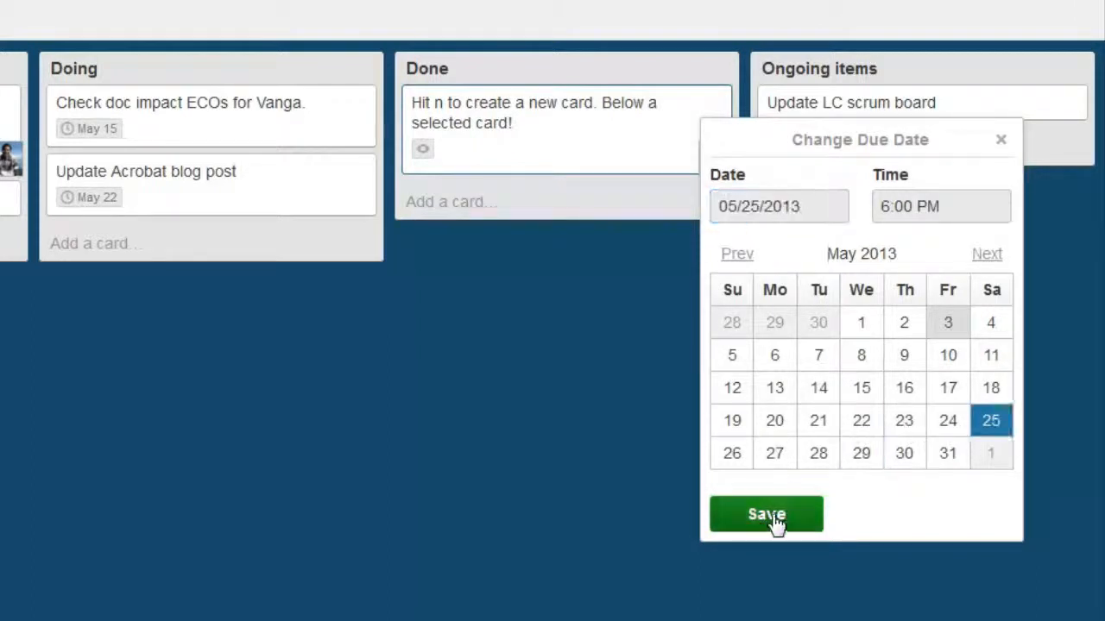
click(765, 514)
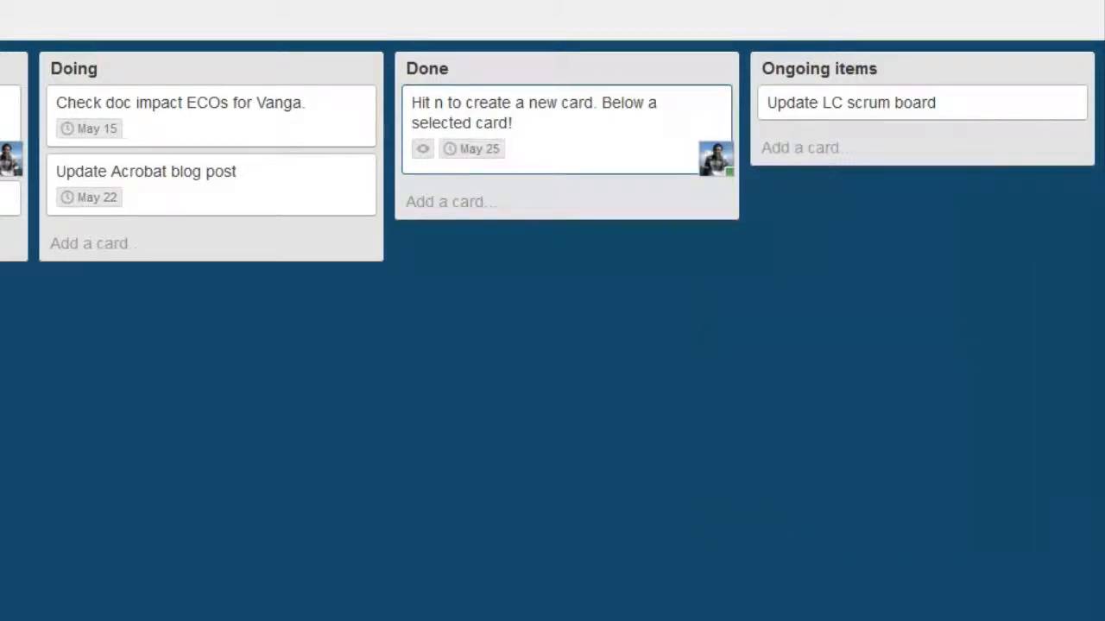